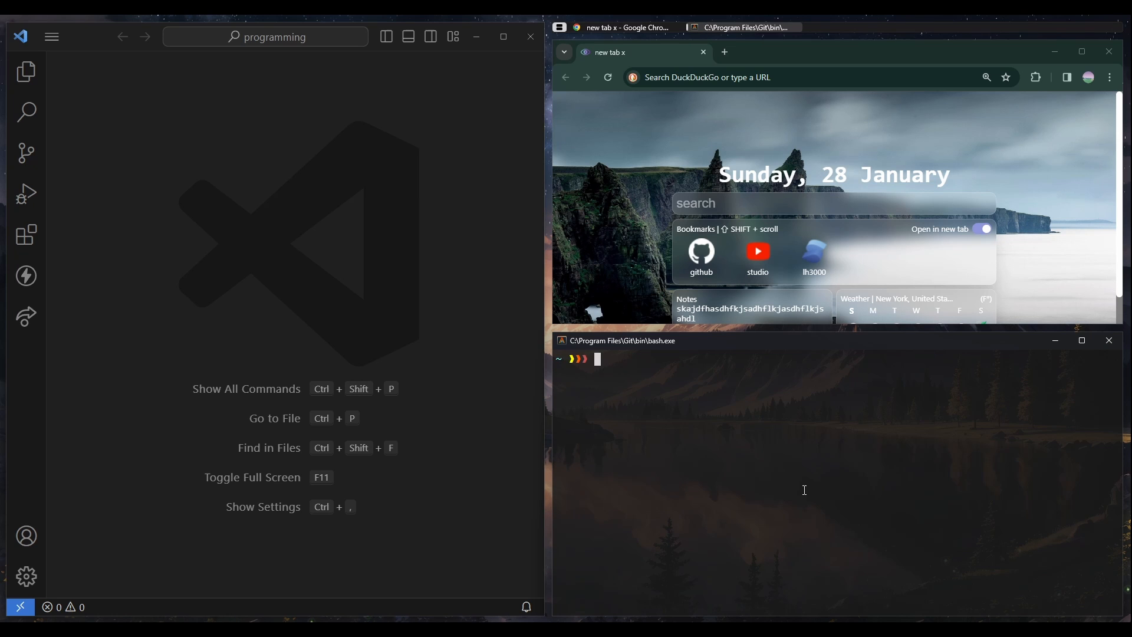
pyautogui.moveTo(722, 489)
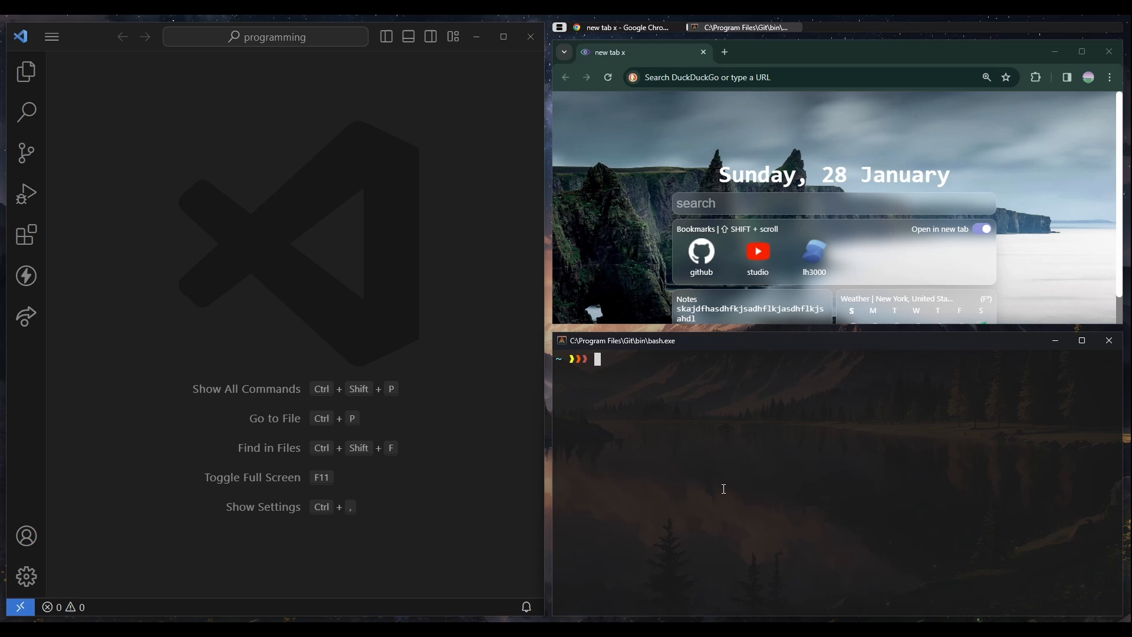
# Close the Git Bash terminal so only the code editor and Chrome stay tiled.
pyautogui.click(793, 78)
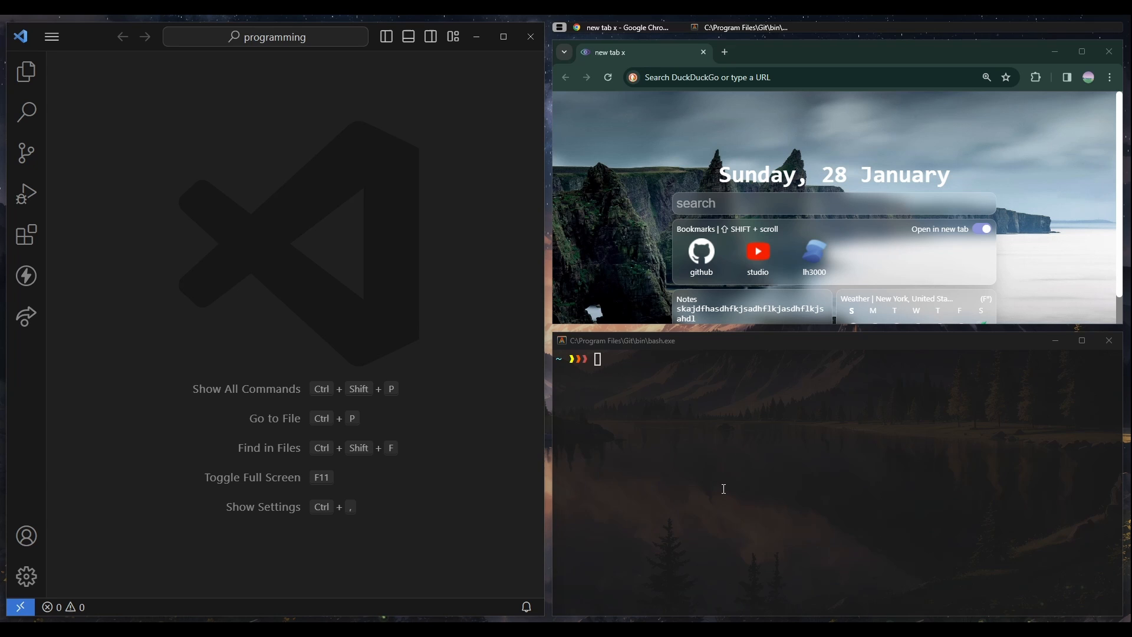
pyautogui.moveTo(668, 504)
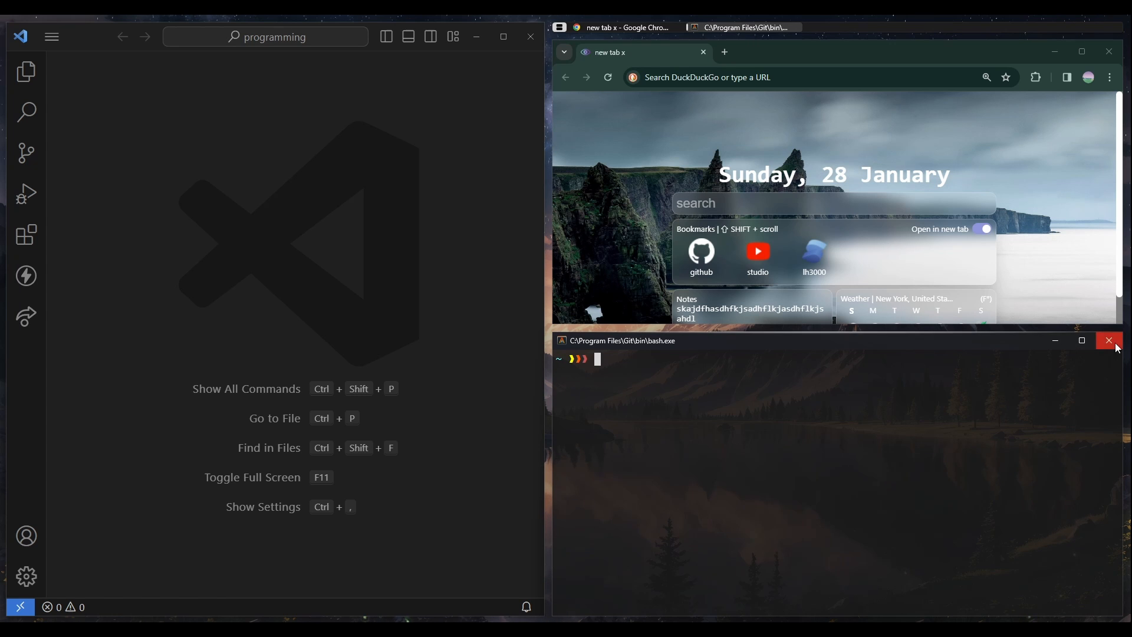
pyautogui.click(1110, 340)
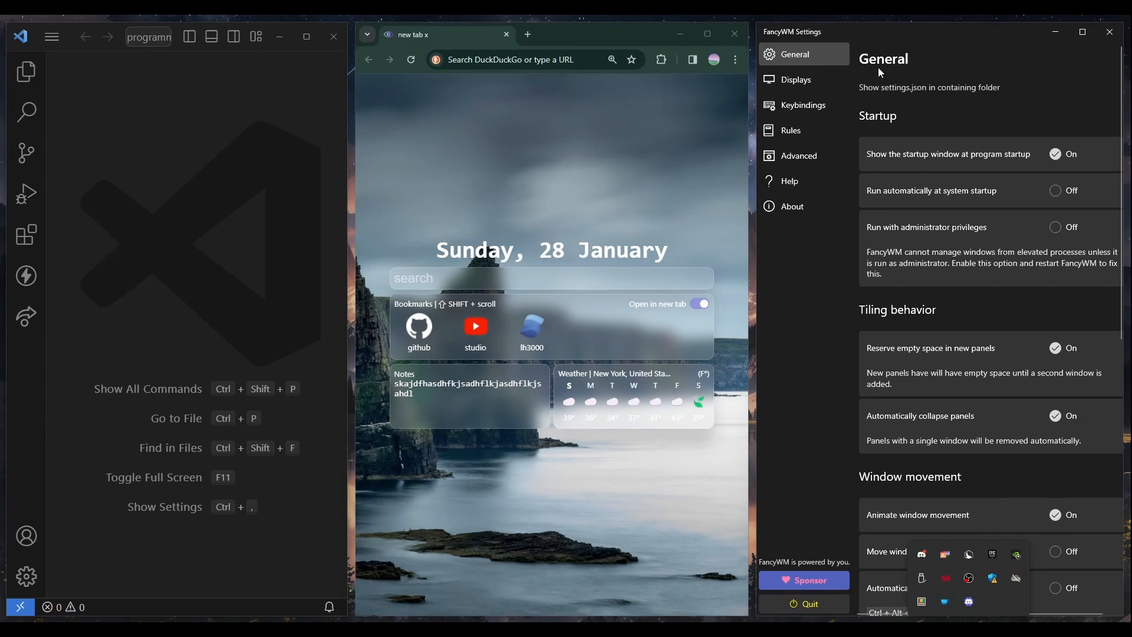
pyautogui.moveTo(735, 34)
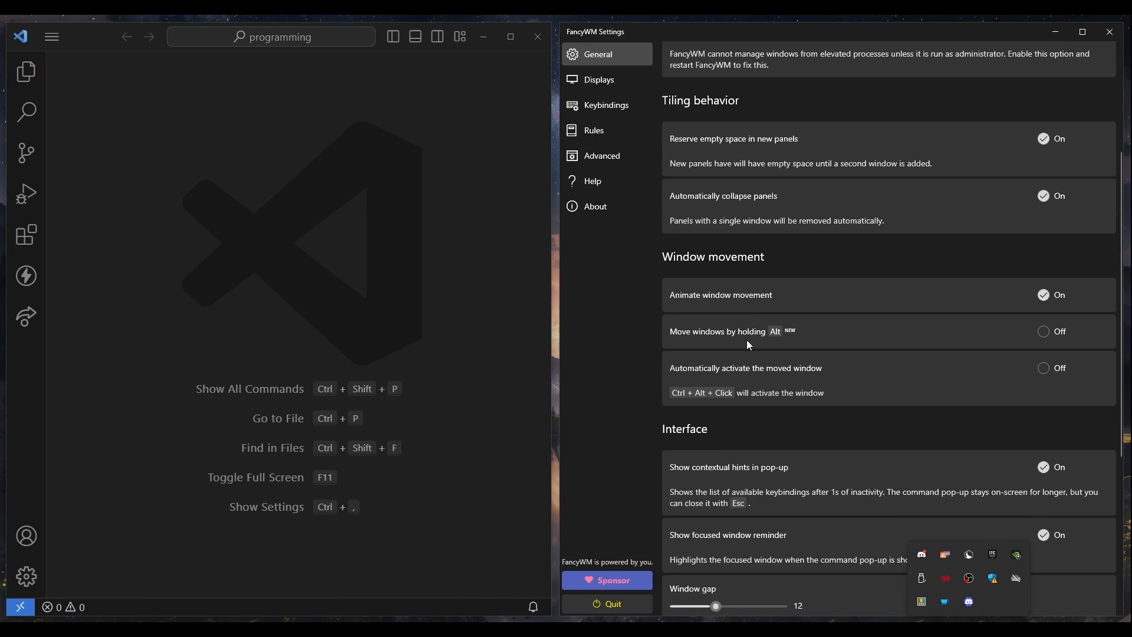
# Scroll the General settings through Tiling behavior, Window movement and the 12-pixel window gap.
pyautogui.scroll(-3)
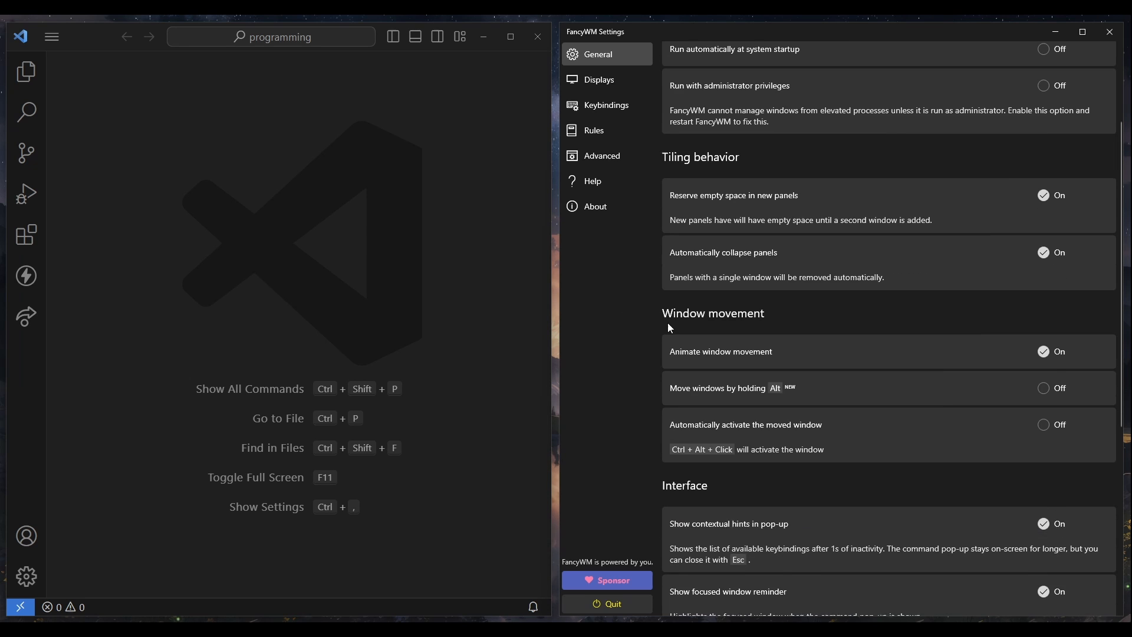
pyautogui.scroll(-3)
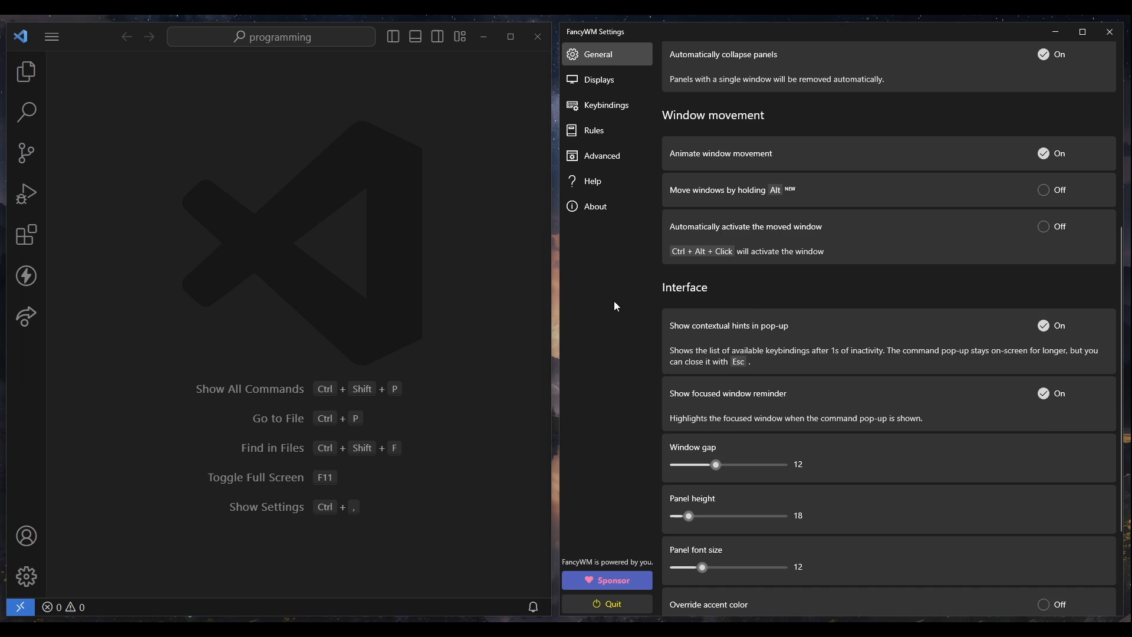
pyautogui.scroll(-3)
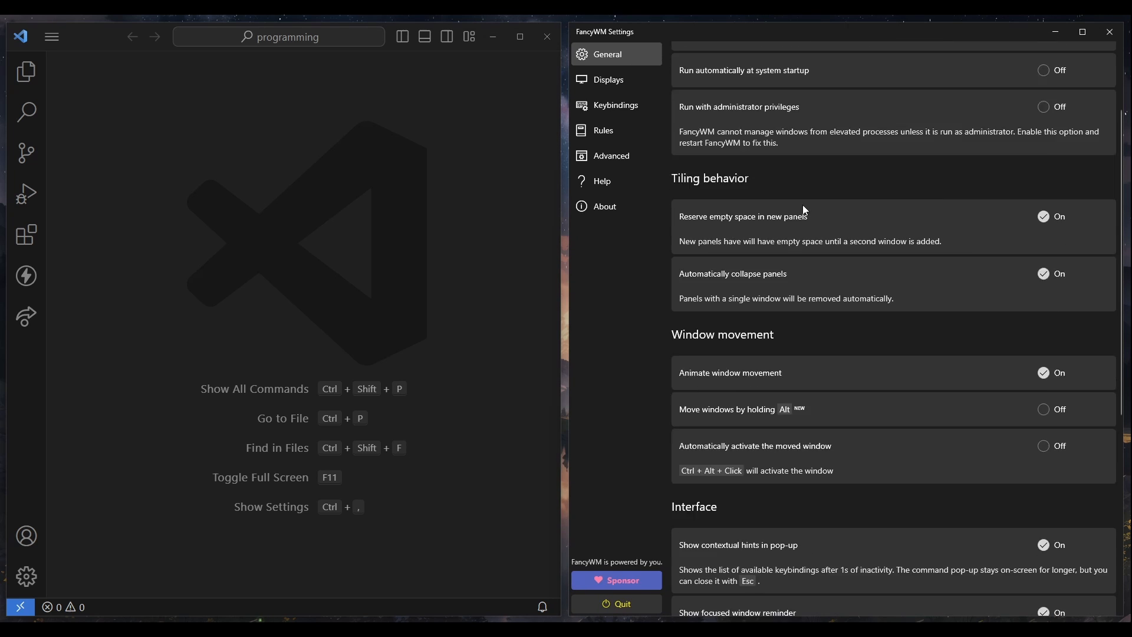
pyautogui.scroll(-3)
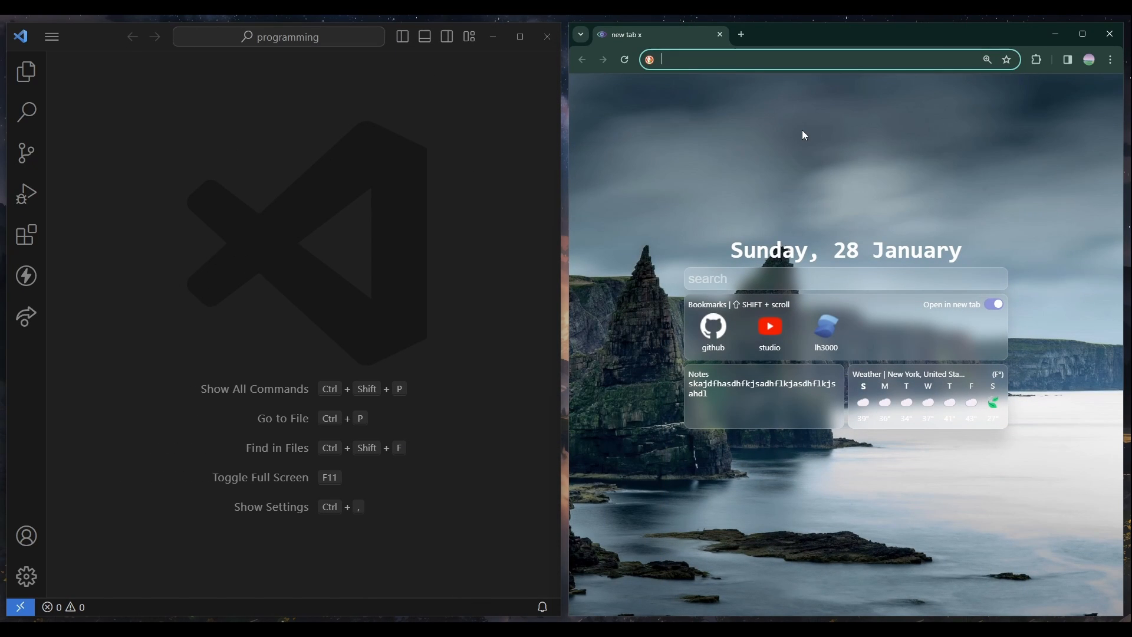
# Search 'komore' to reach the komorebi repo, then browse the FancyWM README and screenshots.
pyautogui.write('komorebi')
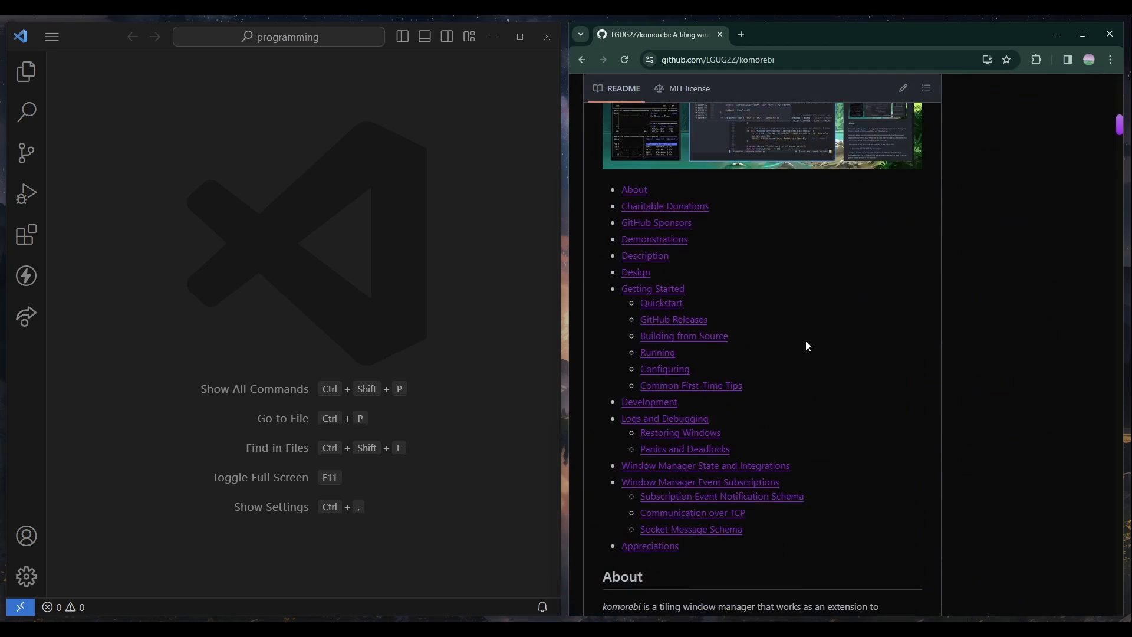
pyautogui.scroll(3)
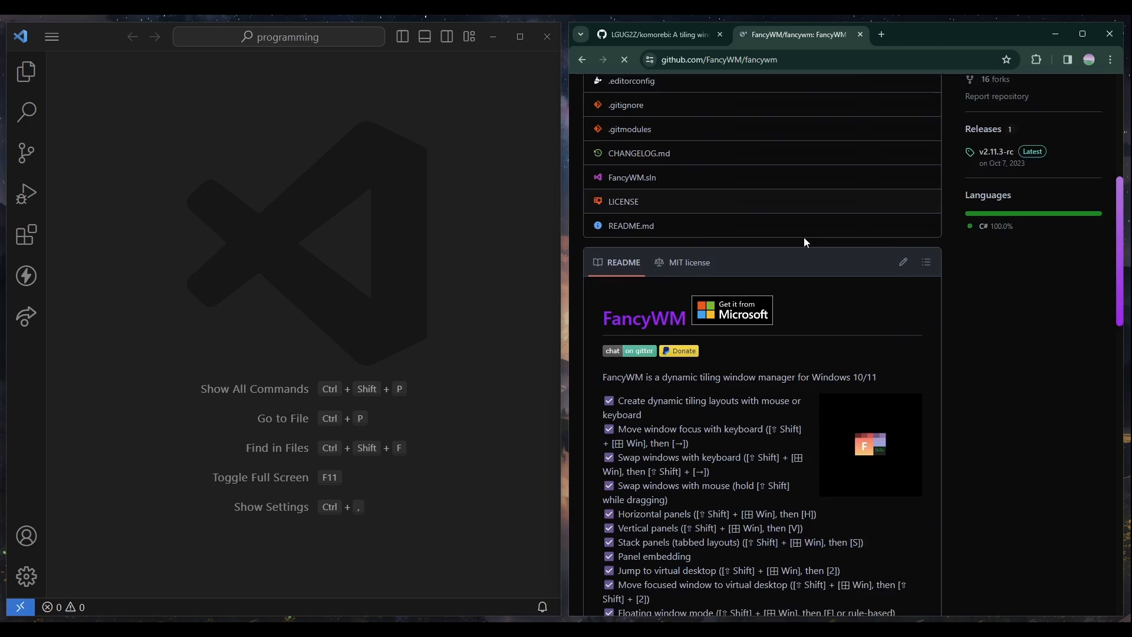
pyautogui.scroll(-3)
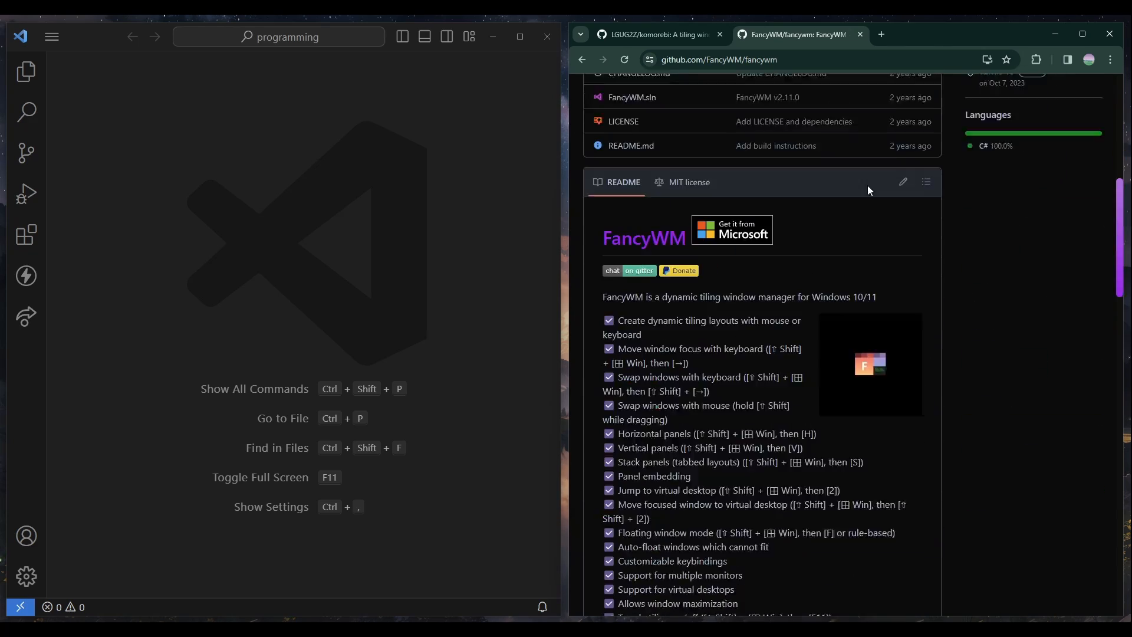
pyautogui.scroll(-3)
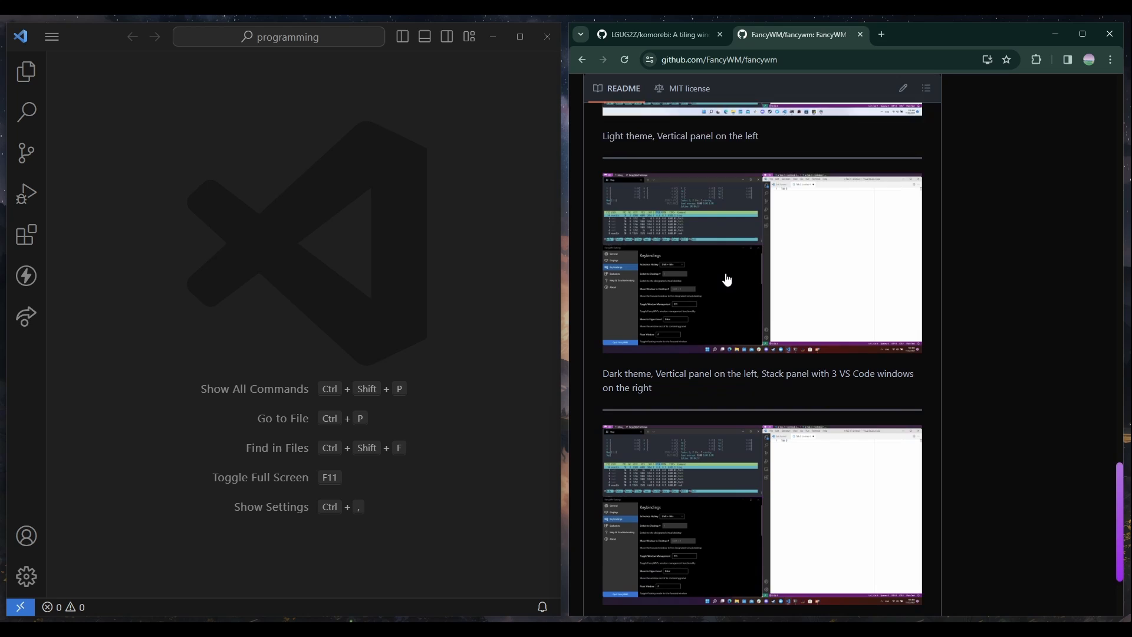
pyautogui.scroll(3)
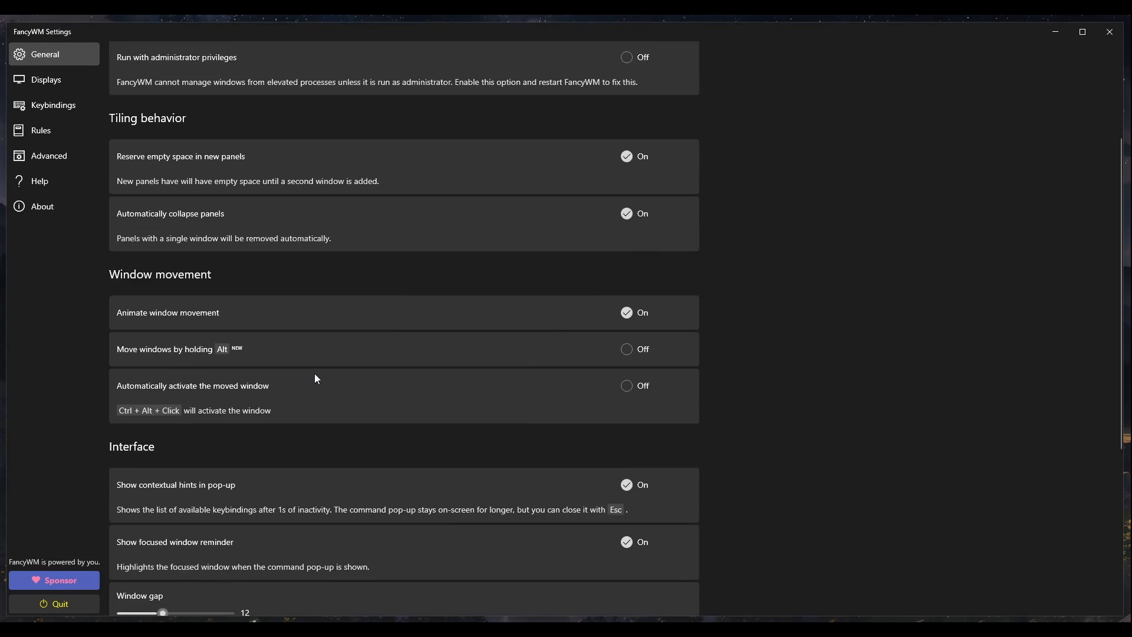
# Scroll General settings to the Interface section: window gap 12, panel height 18, font size 12.
pyautogui.scroll(-3)
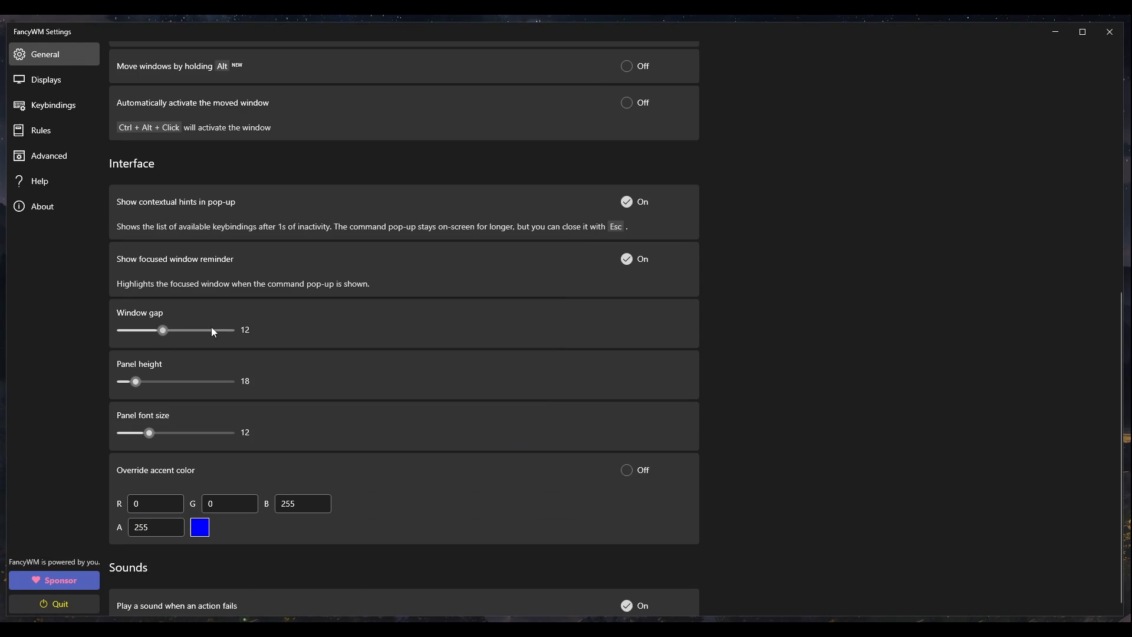
pyautogui.moveTo(263, 340)
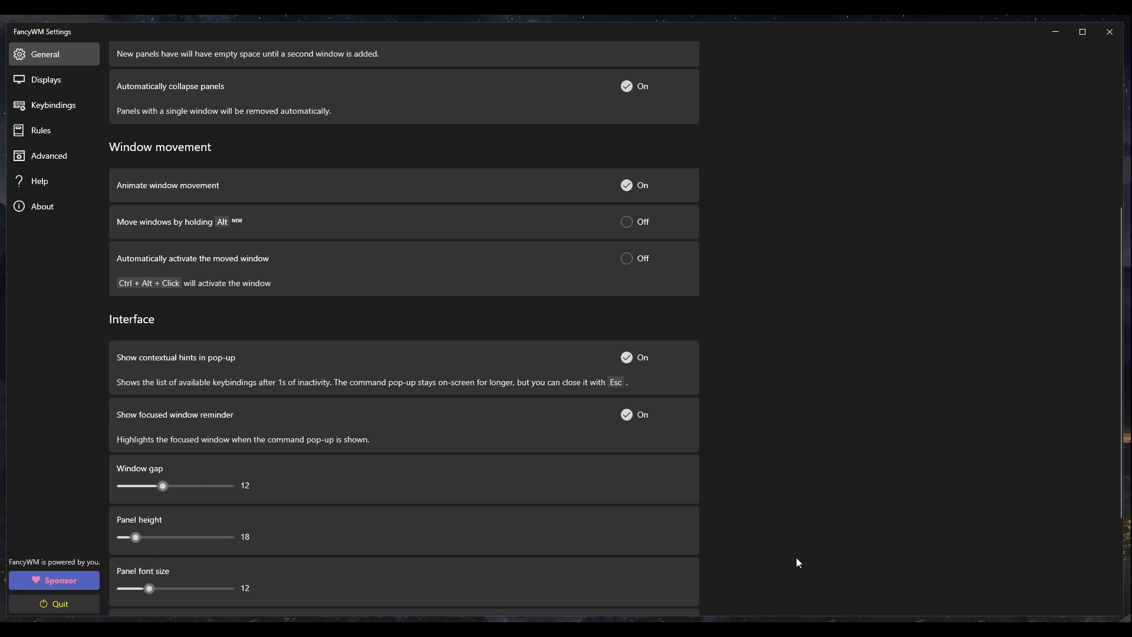
pyautogui.moveTo(798, 590)
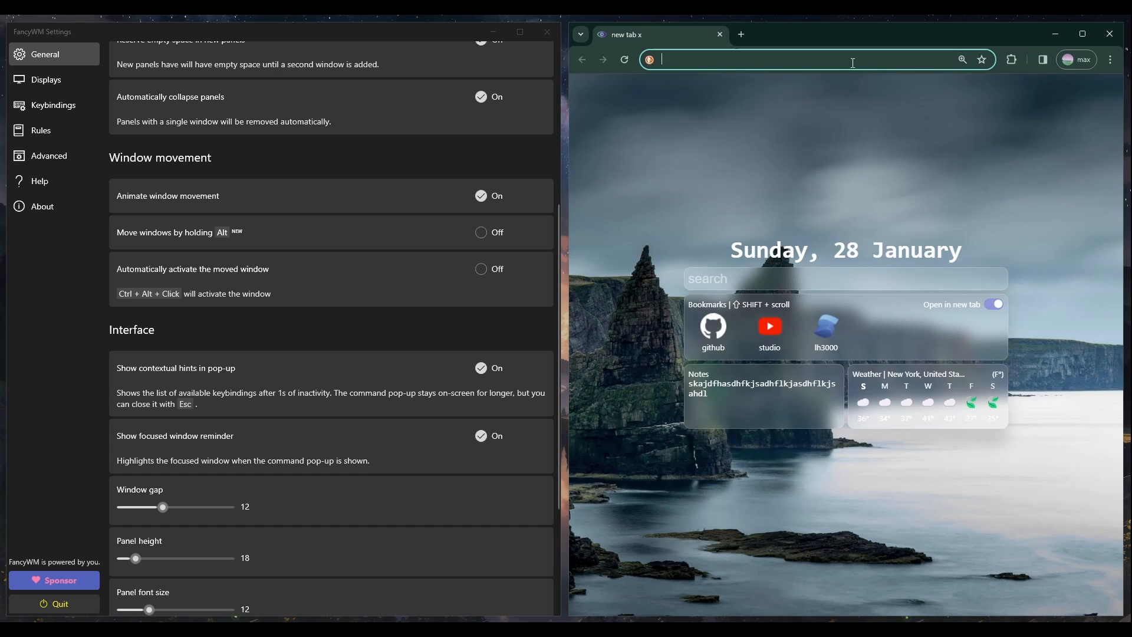
# Search 'windows disable rounded' to find the Win11DisableRoundedCorners utility.
pyautogui.write('windows')
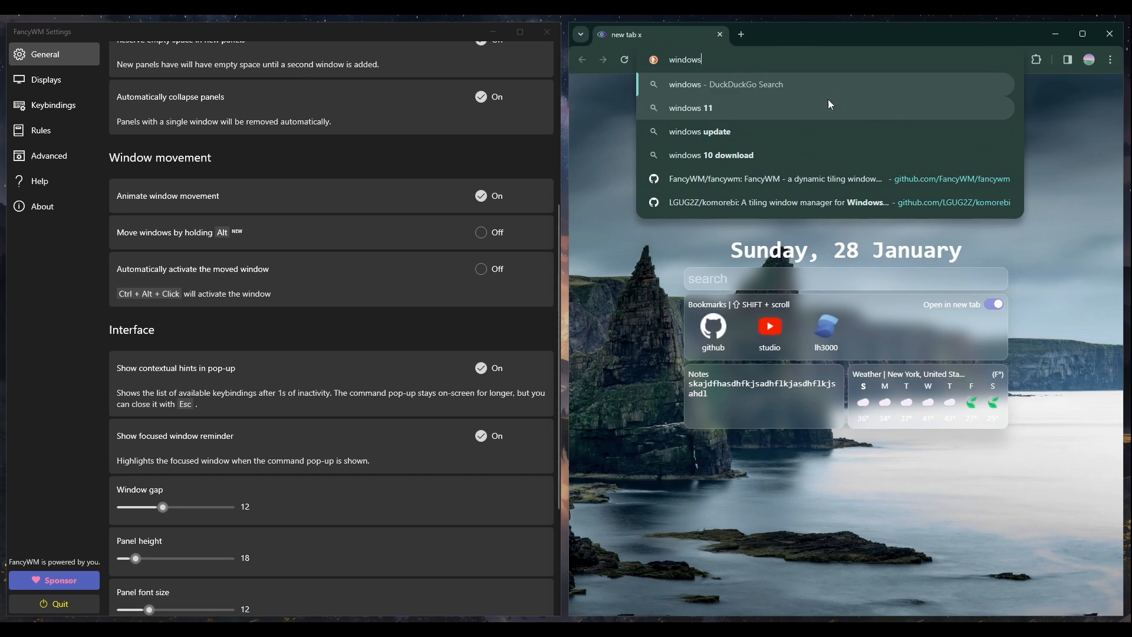
pyautogui.write('disable')
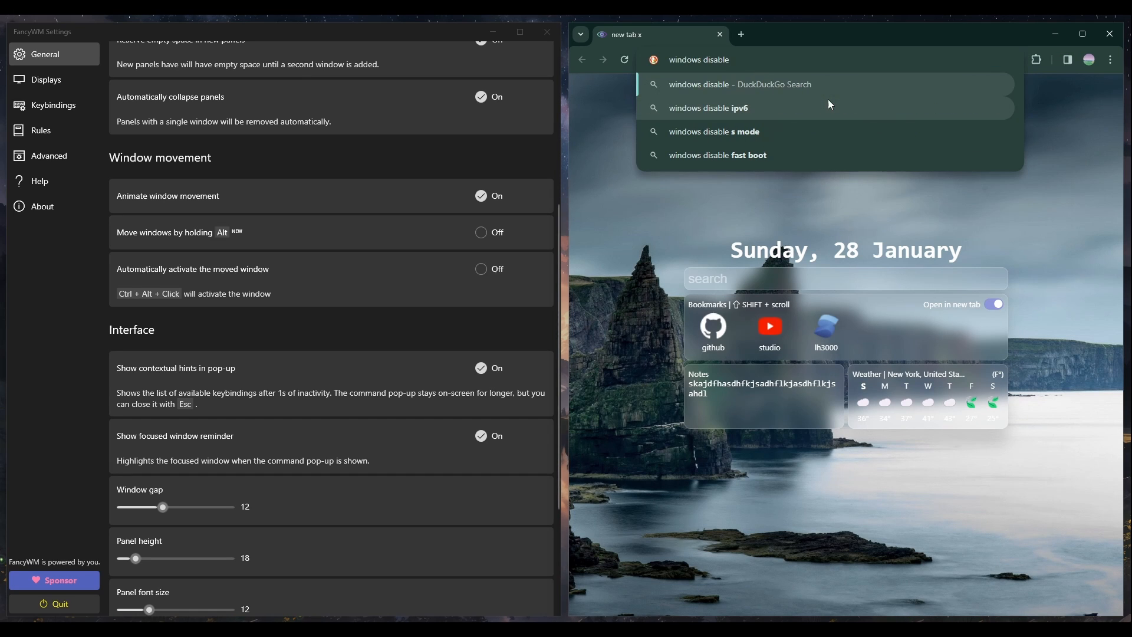
pyautogui.write('roundedCorners')
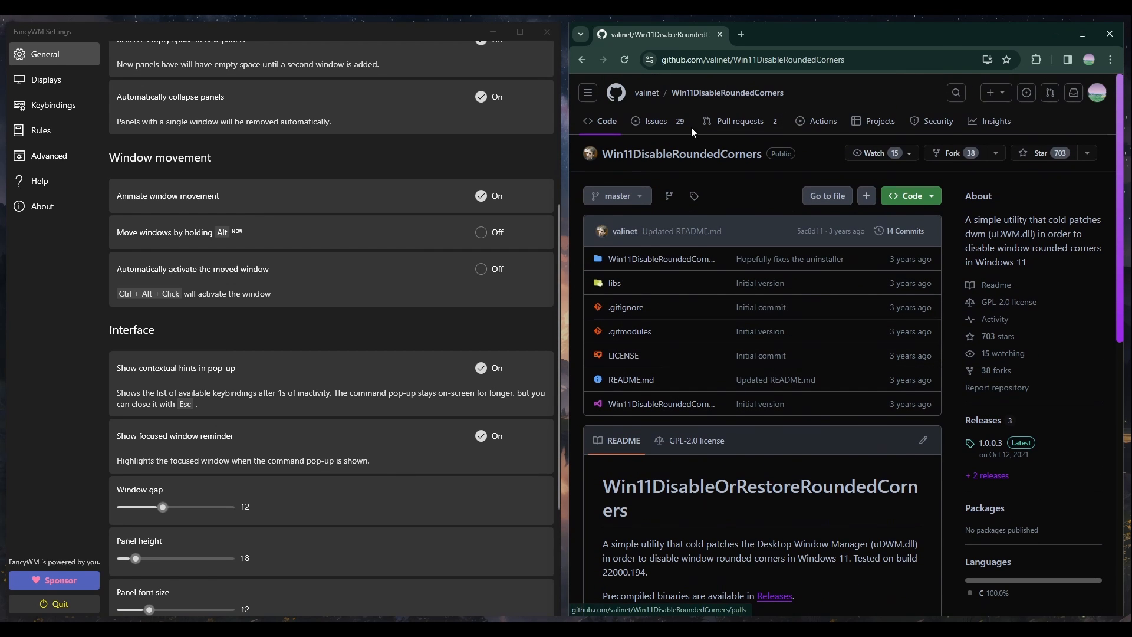
pyautogui.moveTo(732, 123)
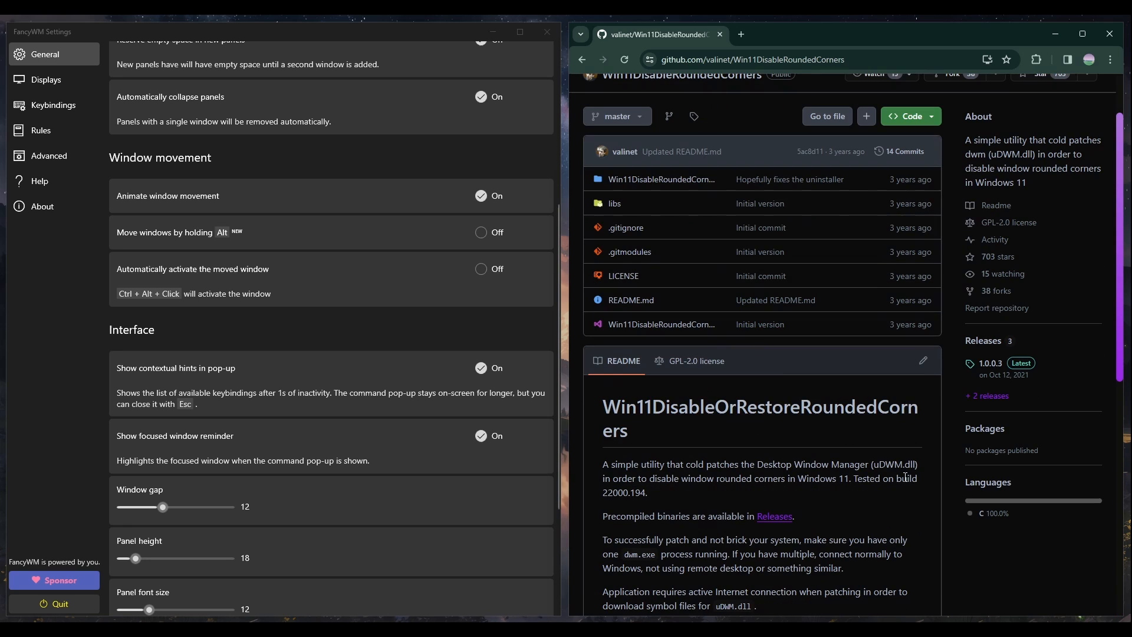
# Open the utility's releases and get the 1.0.0.3 Win11DisableOrRestoreRoundedCorners.exe asset.
pyautogui.click(986, 397)
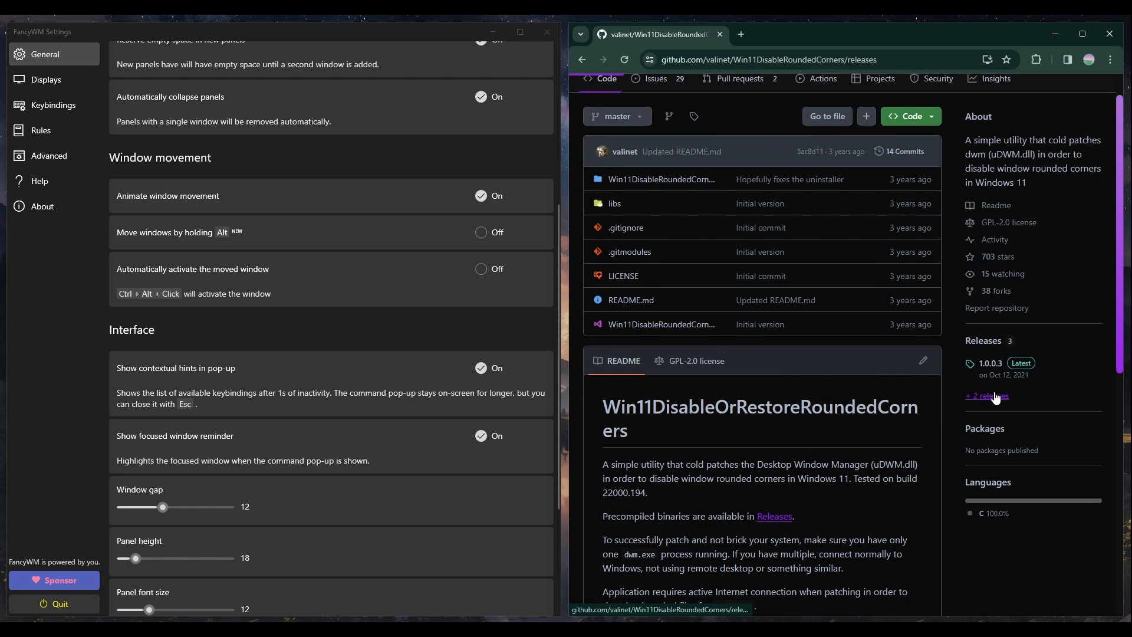
pyautogui.click(987, 396)
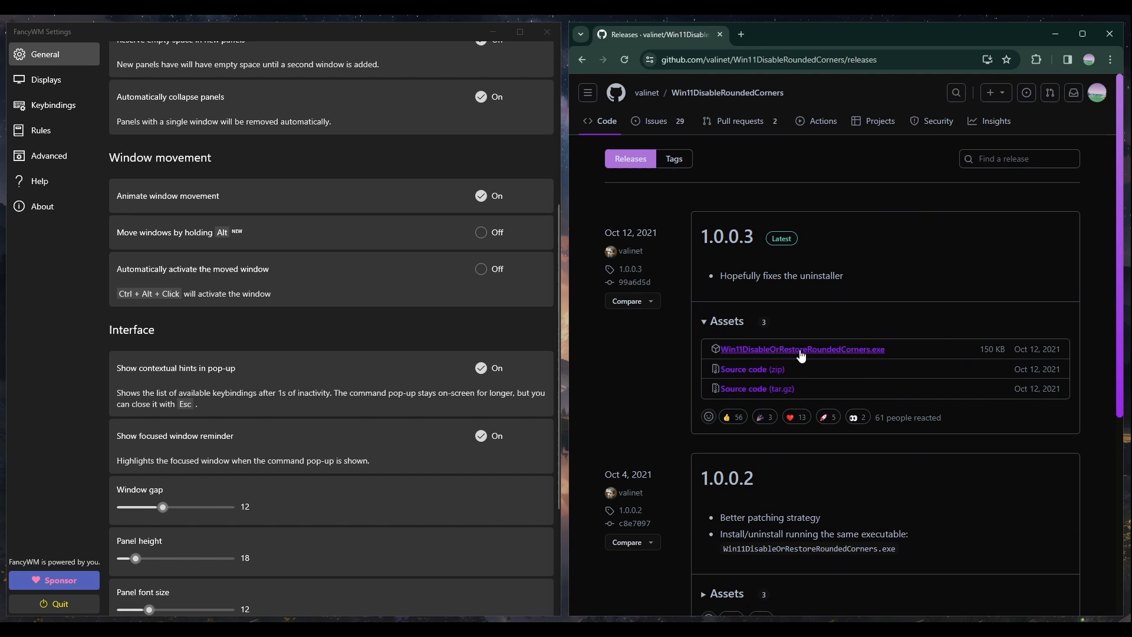
pyautogui.moveTo(622, 361)
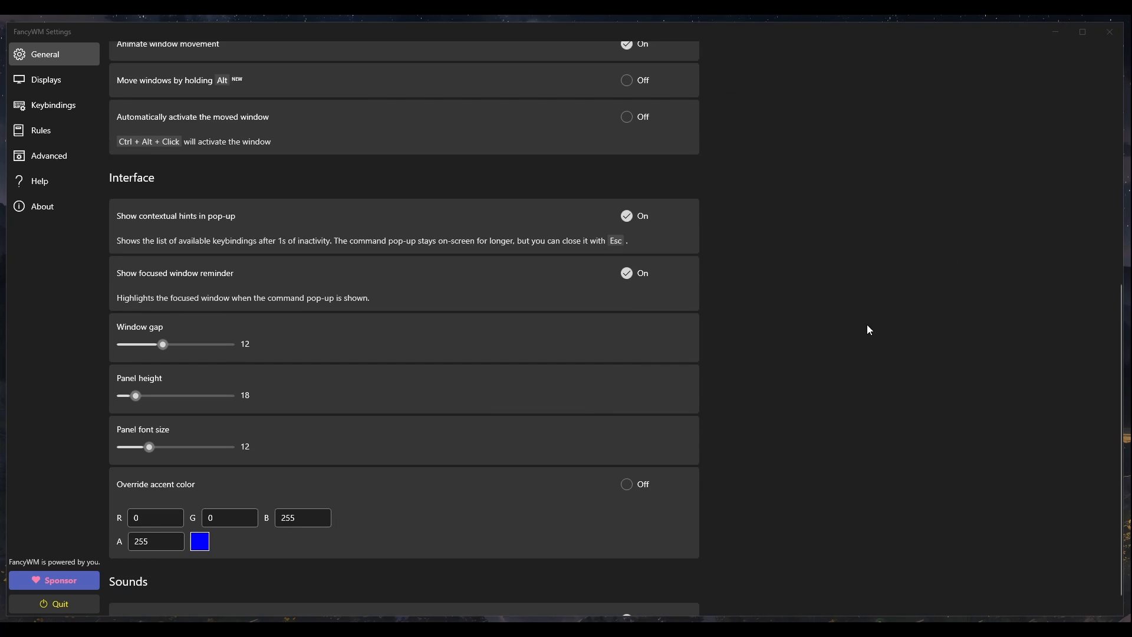
# Show the Keybindings page, selecting Move left and reviewing the window-move, swap and focus shortcuts.
pyautogui.click(53, 105)
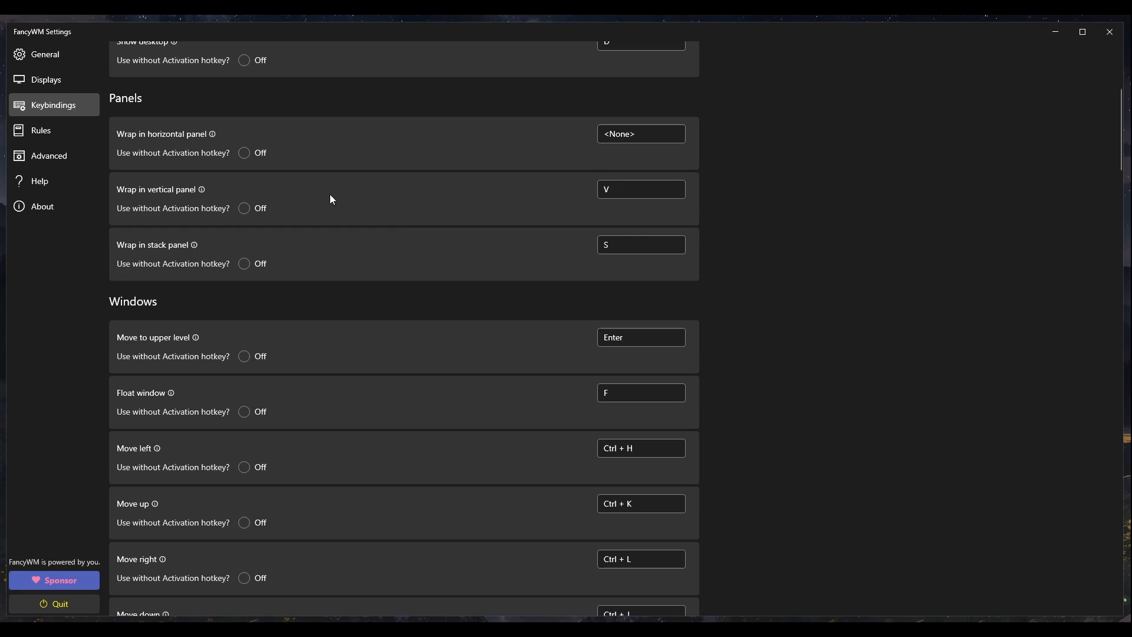
pyautogui.scroll(-3)
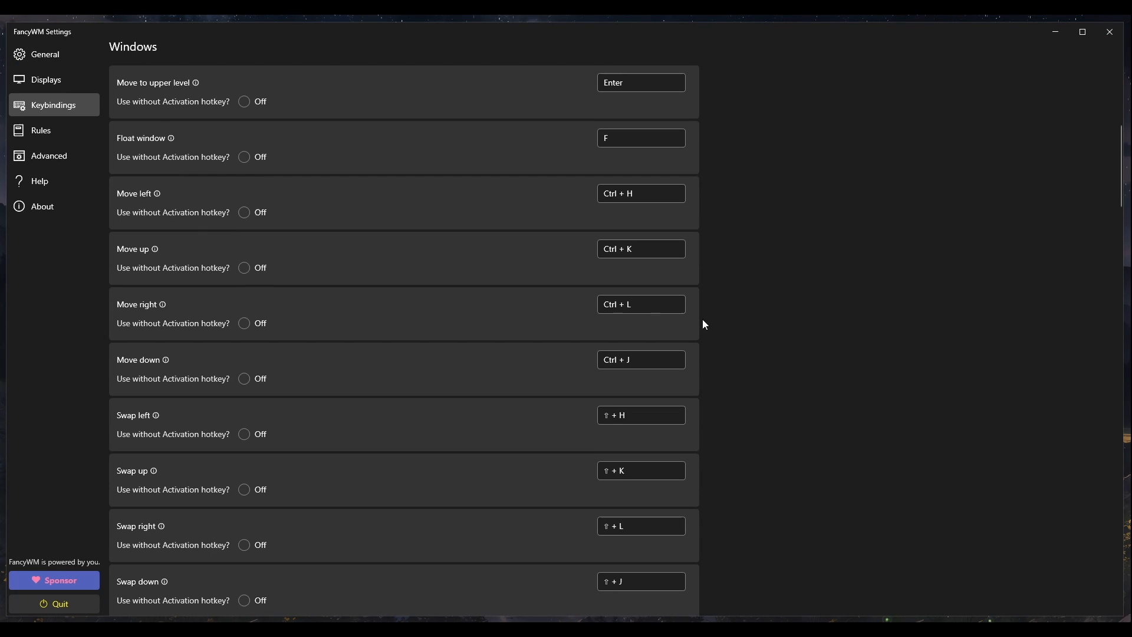
pyautogui.click(639, 192)
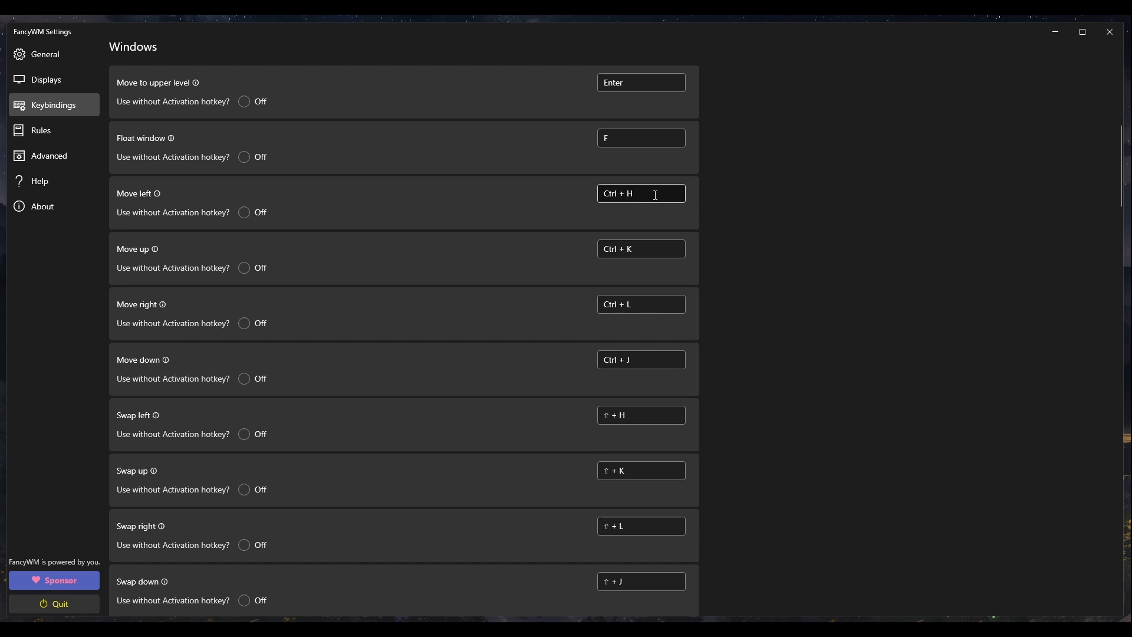
pyautogui.scroll(-3)
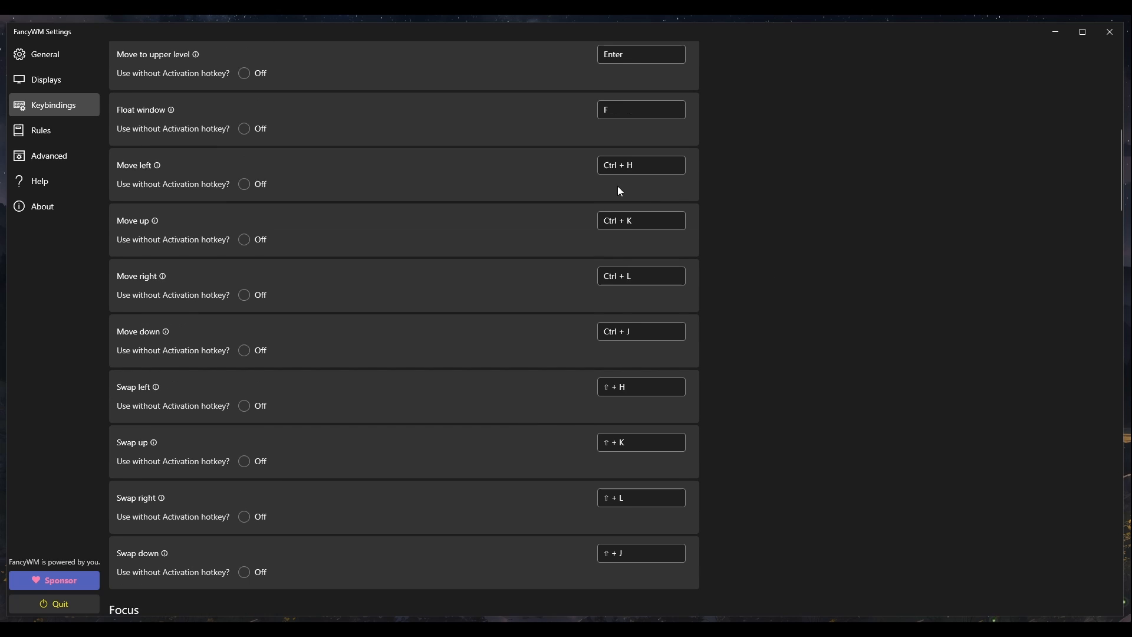
pyautogui.moveTo(734, 218)
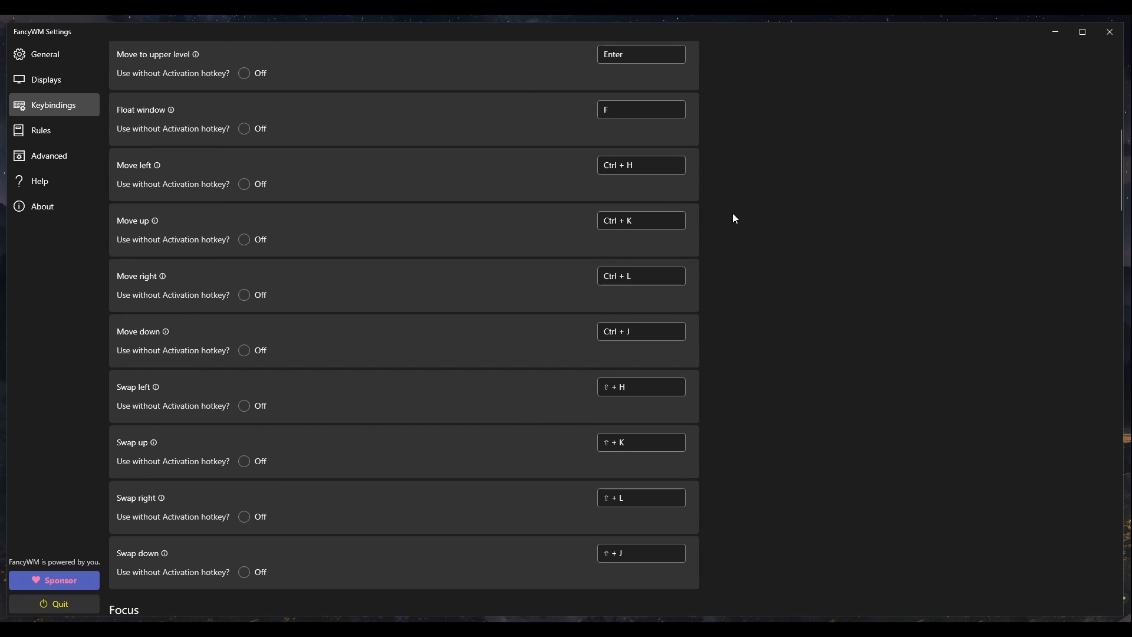
pyautogui.scroll(-3)
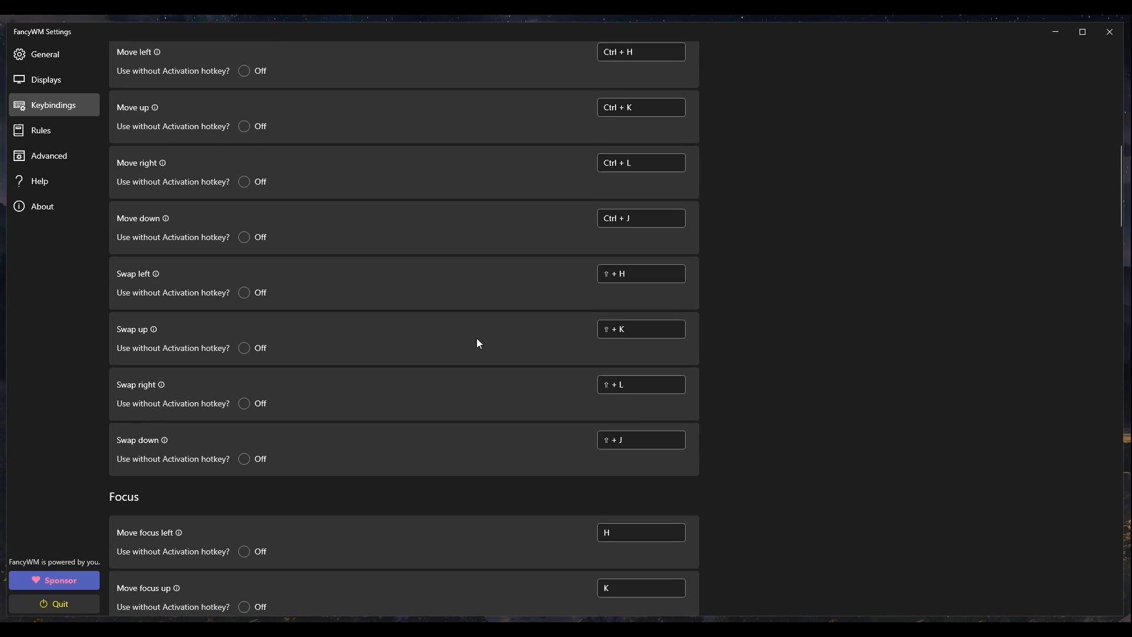
pyautogui.scroll(-3)
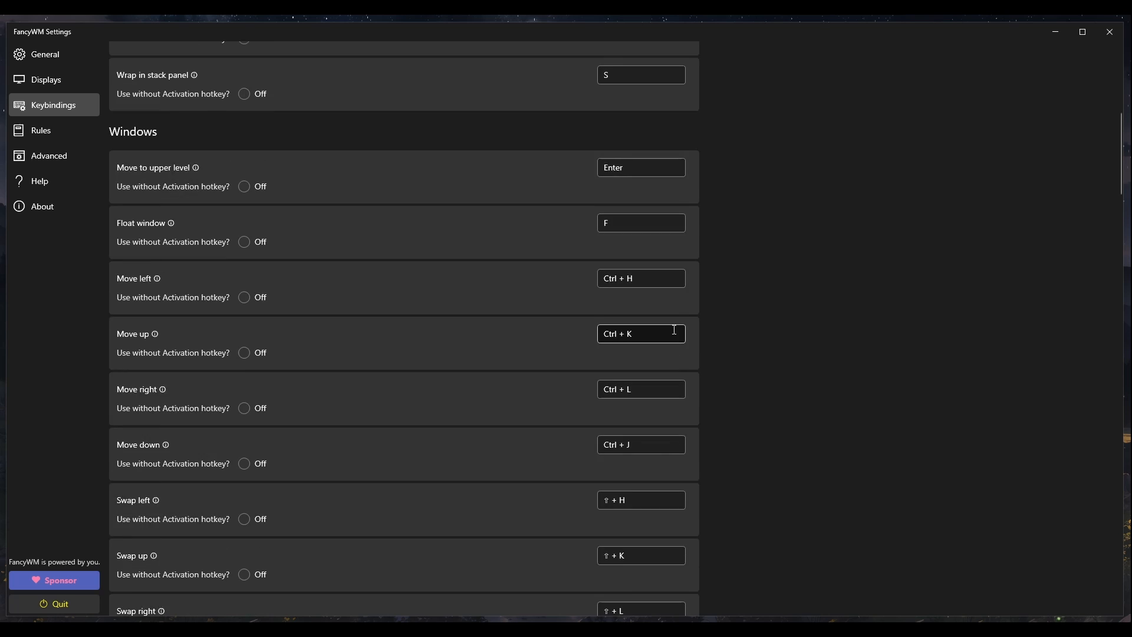
pyautogui.scroll(3)
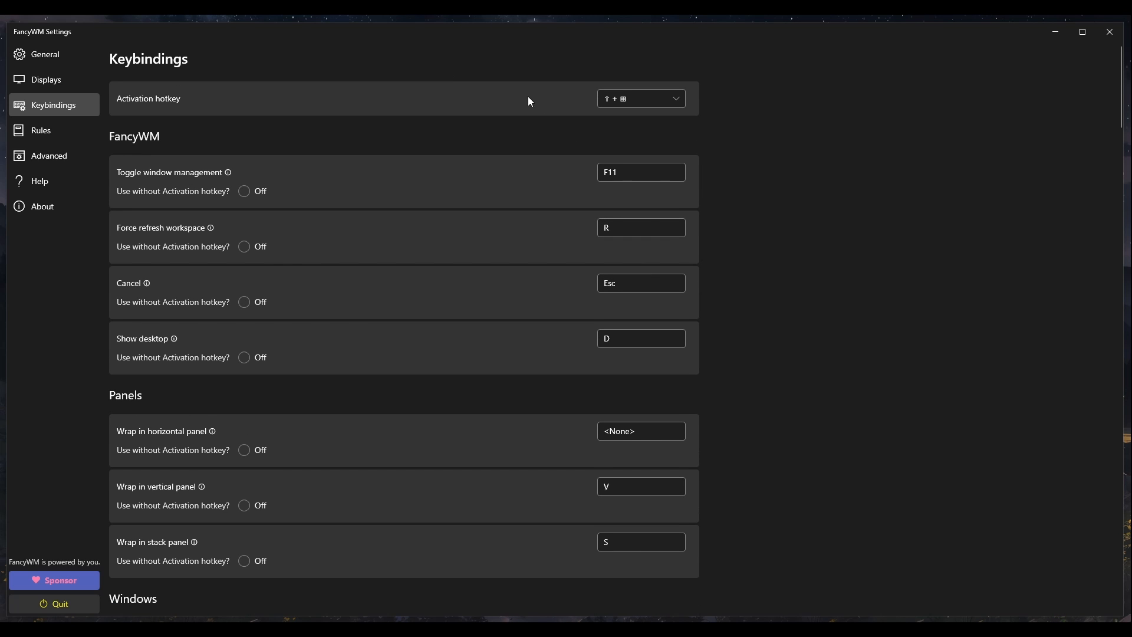
pyautogui.moveTo(1011, 119)
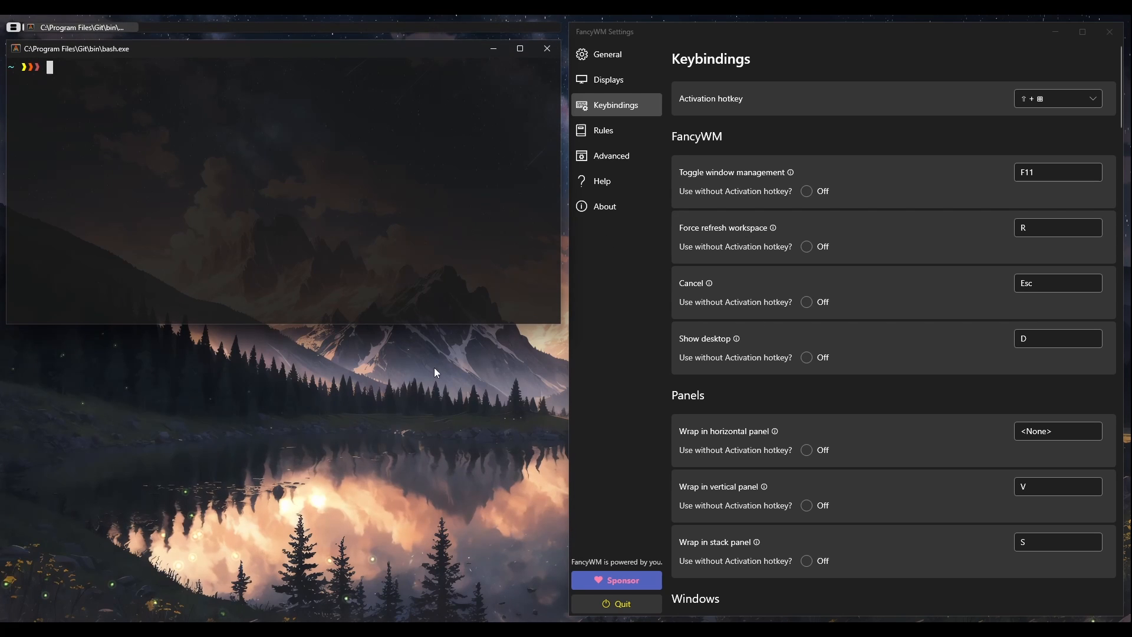
# Launch two Git Bash windows, auto-tiled left and right of Settings with 12 px gaps.
pyautogui.rightClick(31, 27)
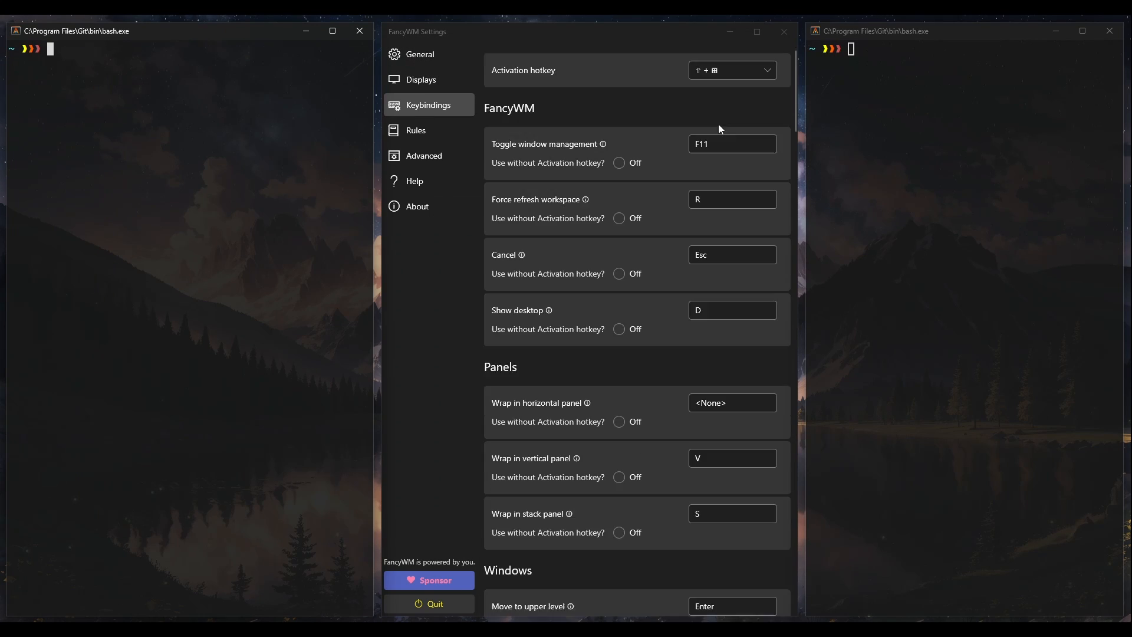
pyautogui.scroll(-3)
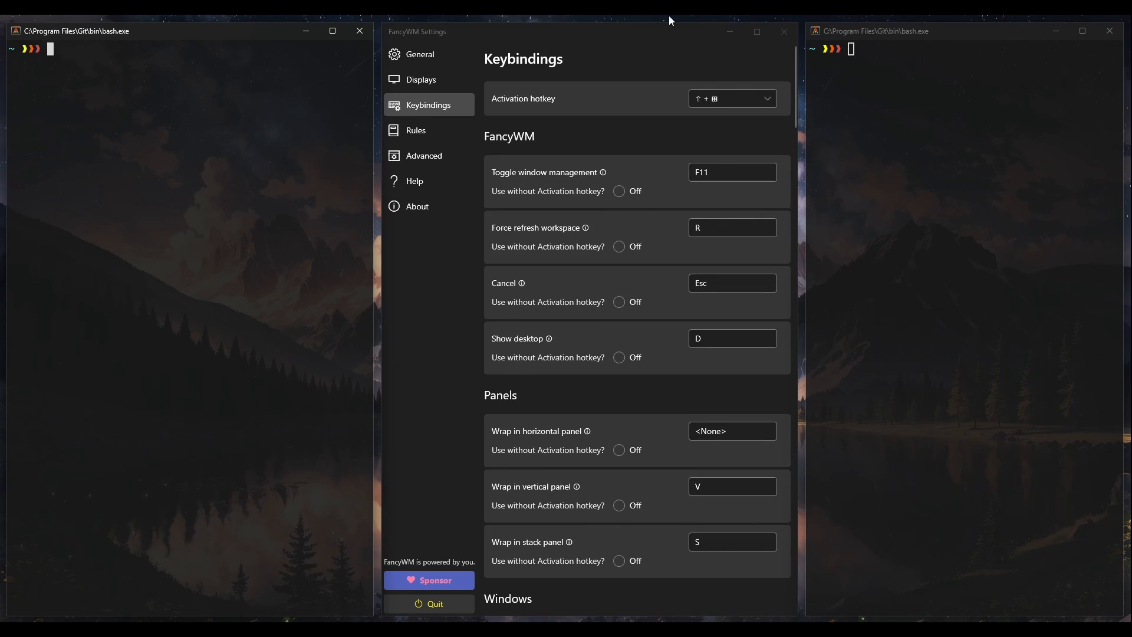
pyautogui.moveTo(796, 52)
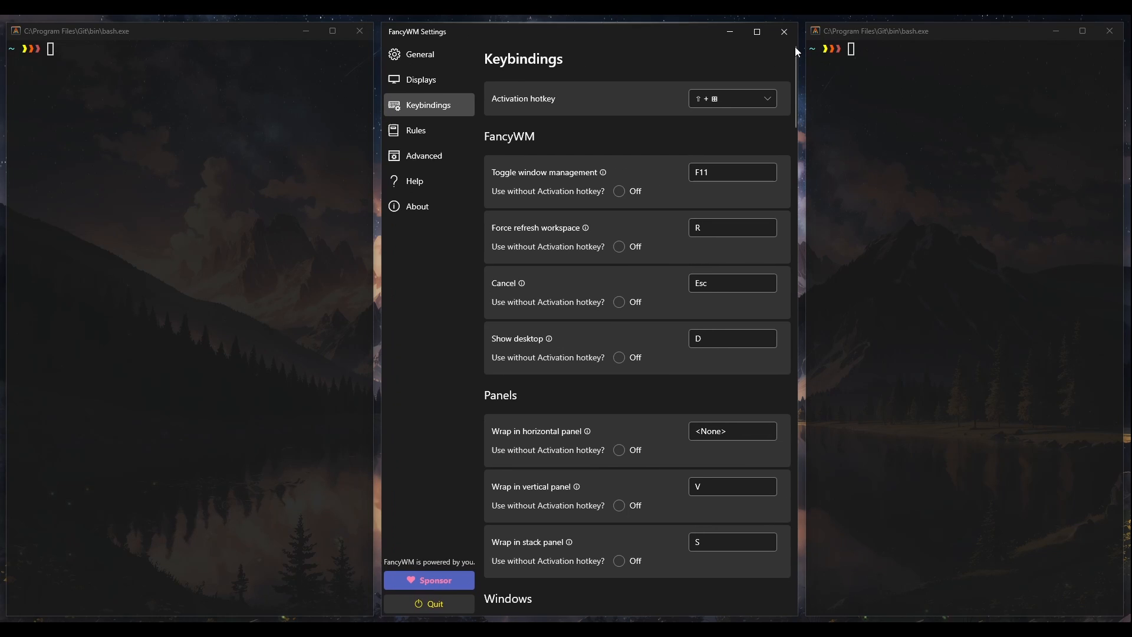
pyautogui.click(783, 32)
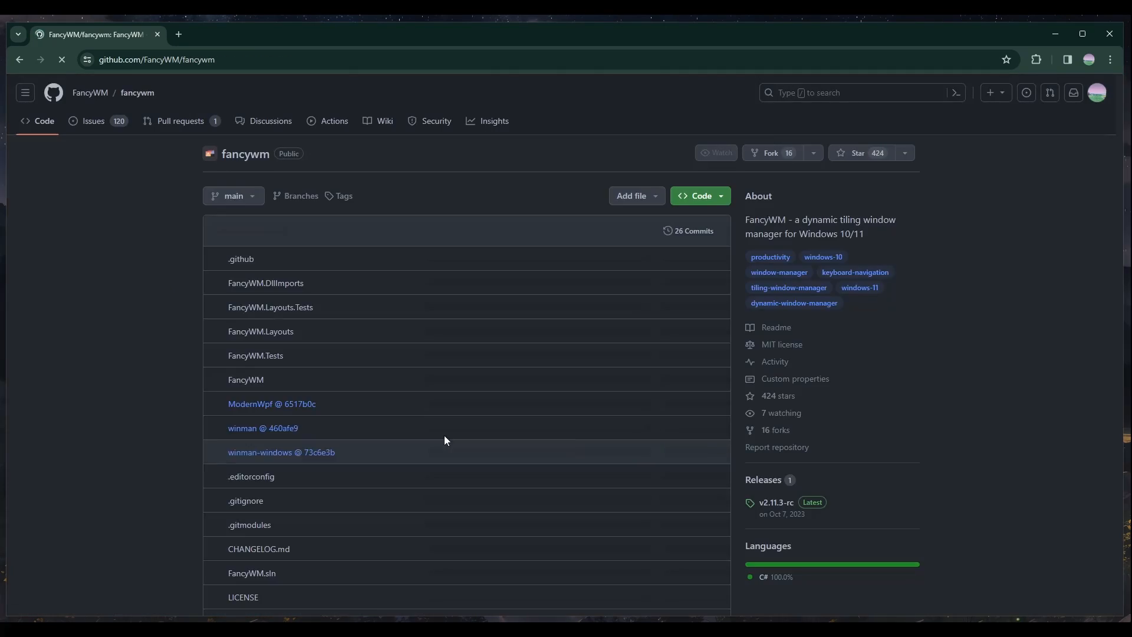
# Scroll the FancyWM README down to the build instructions, WinMan credits and screenshots.
pyautogui.scroll(-3)
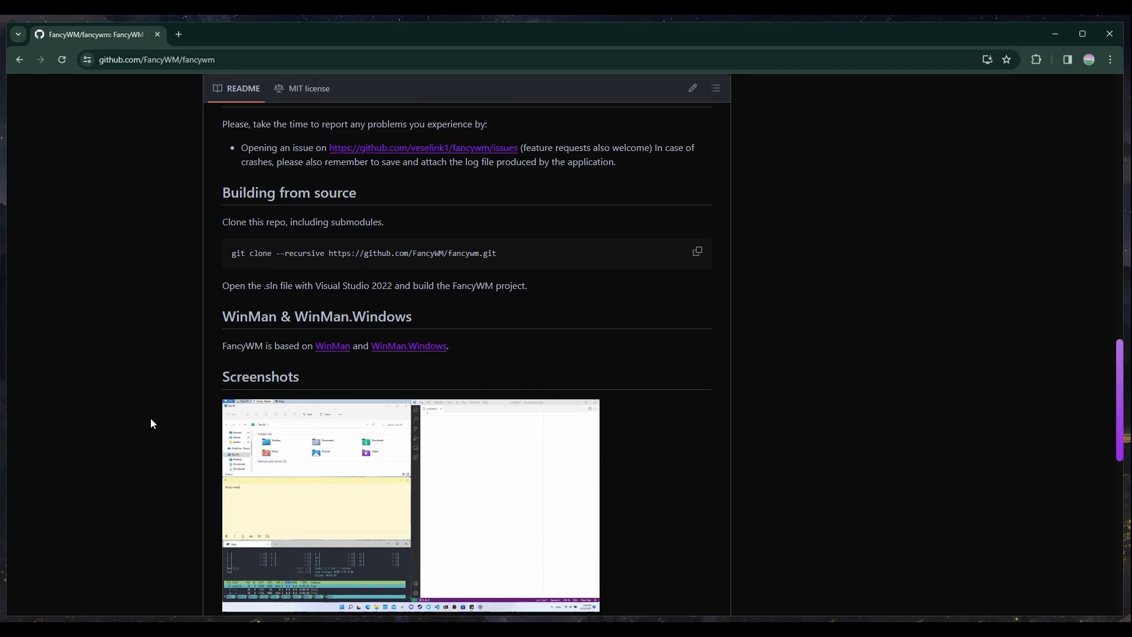